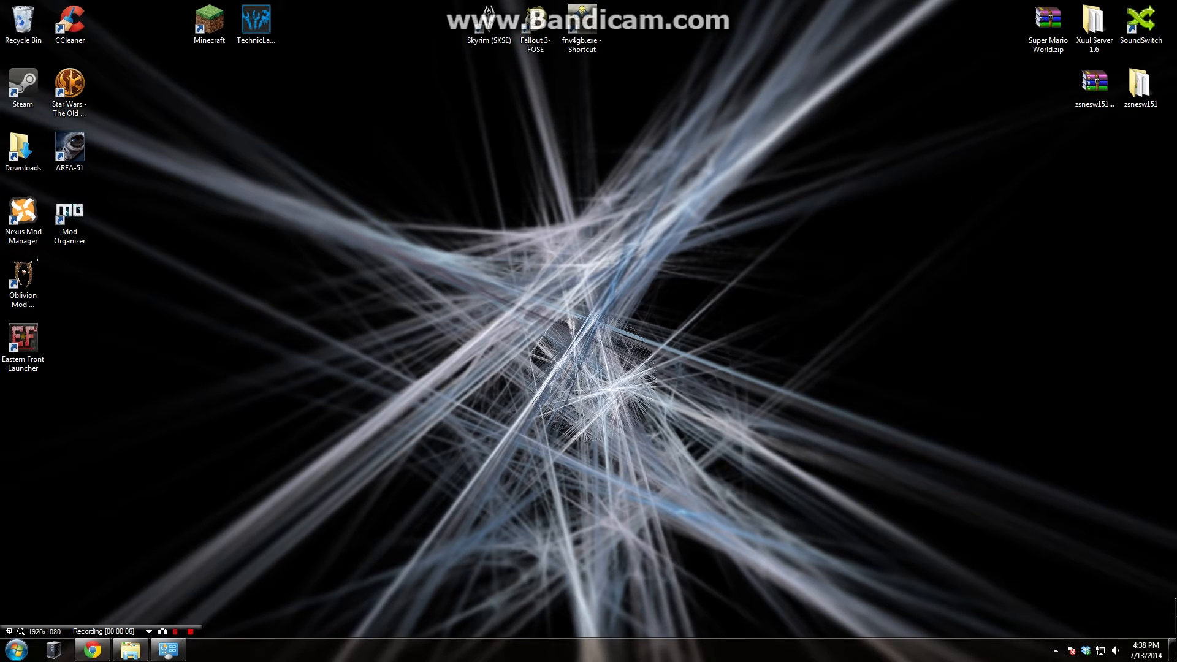
Check this computer's system information, then download the Explorer Suite installer from ntcore.com.
left_click(16, 649)
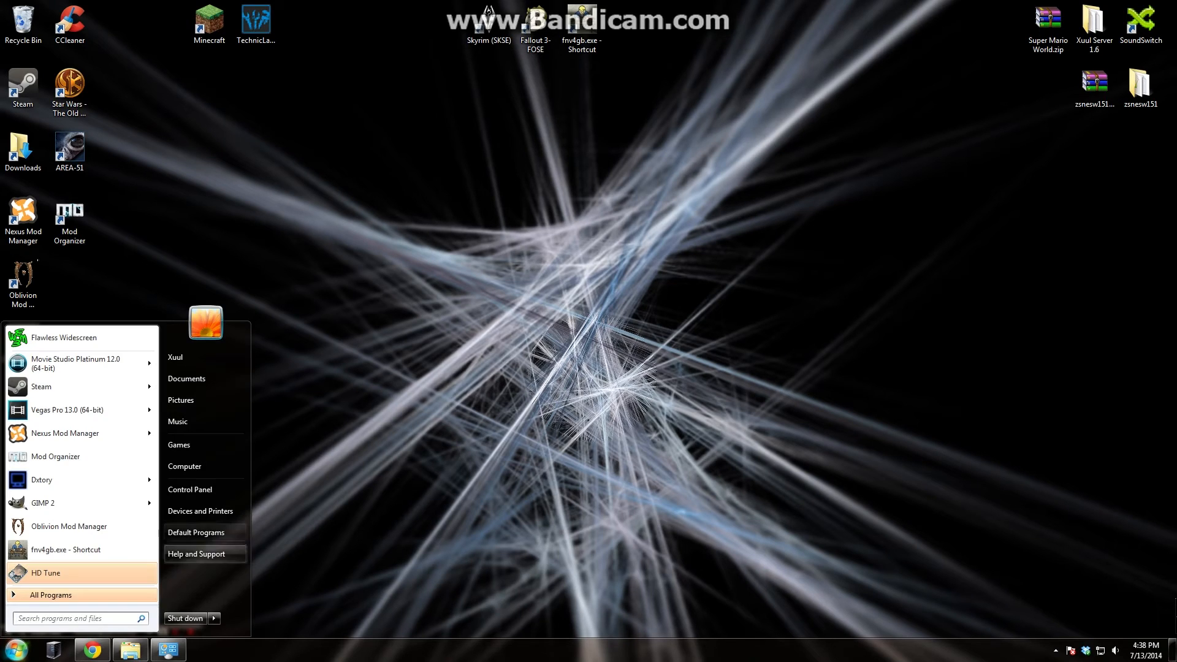
right_click(184, 466)
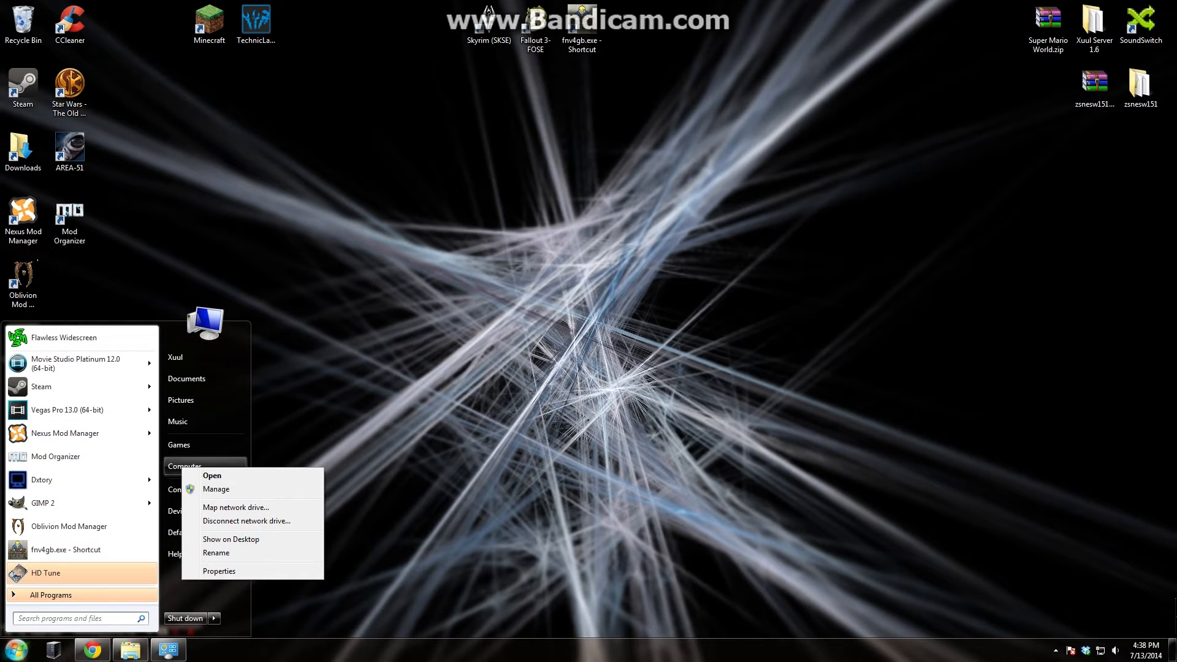
left_click(218, 571)
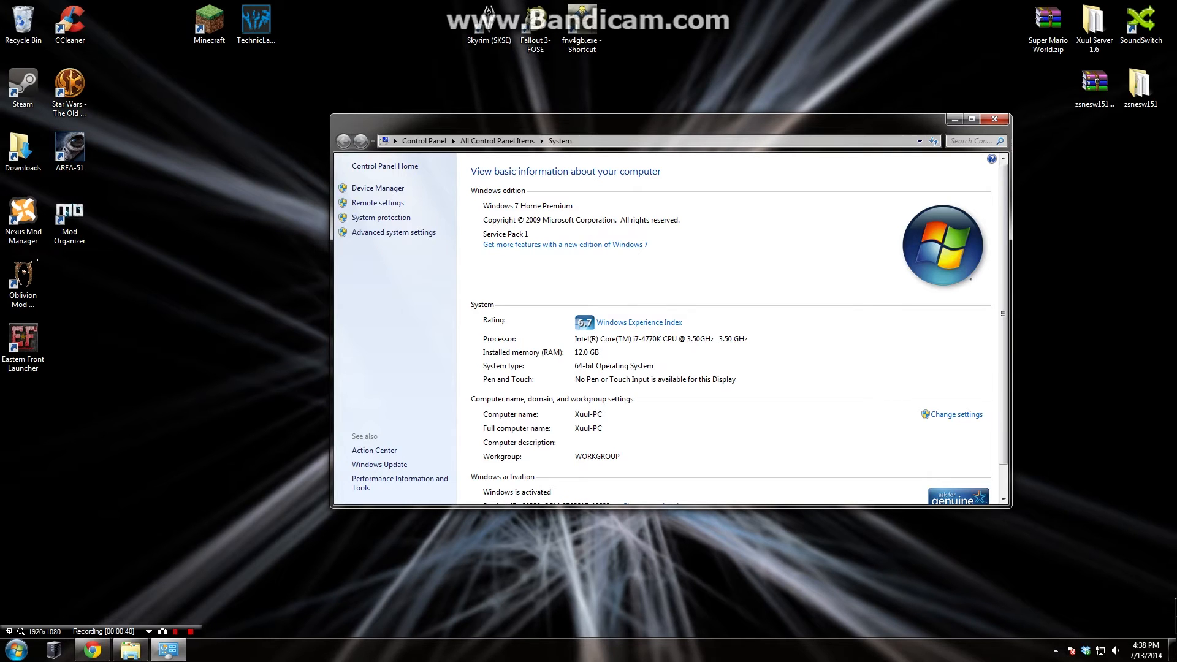
left_click(994, 120)
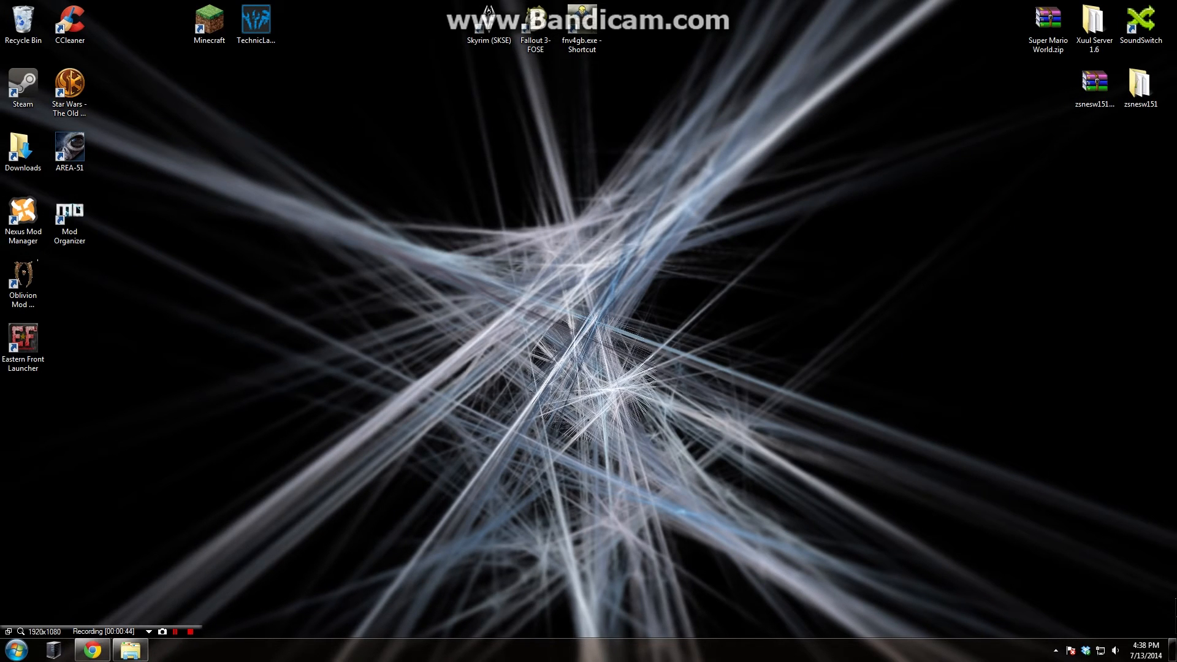
left_click(90, 649)
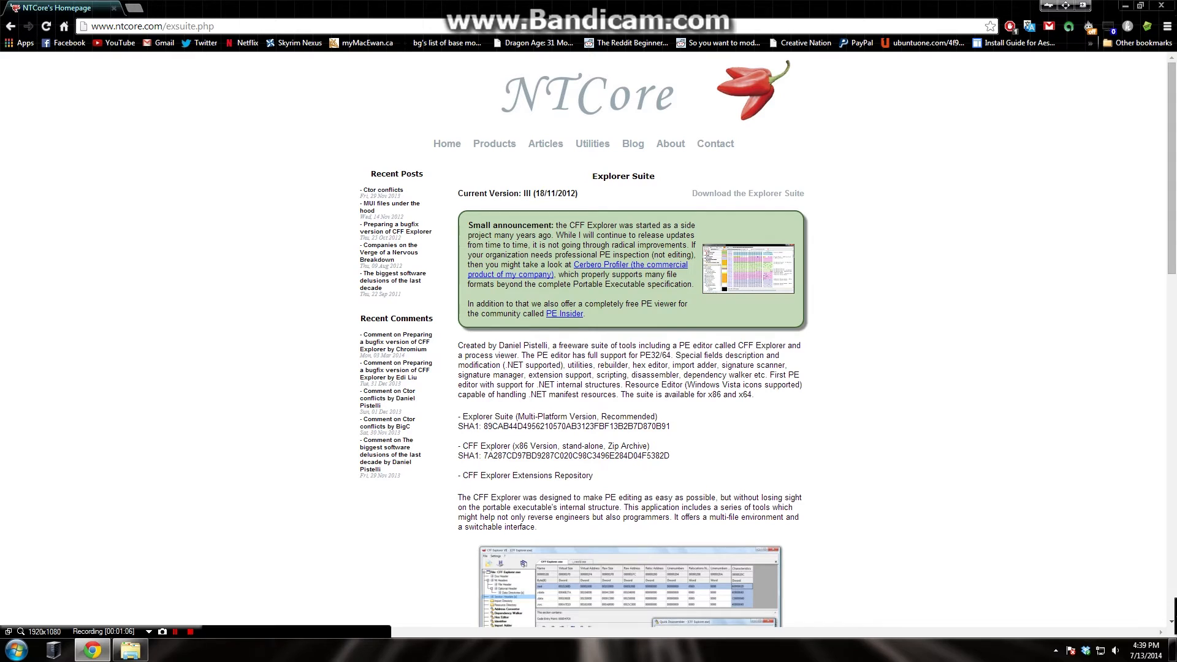
left_click(748, 194)
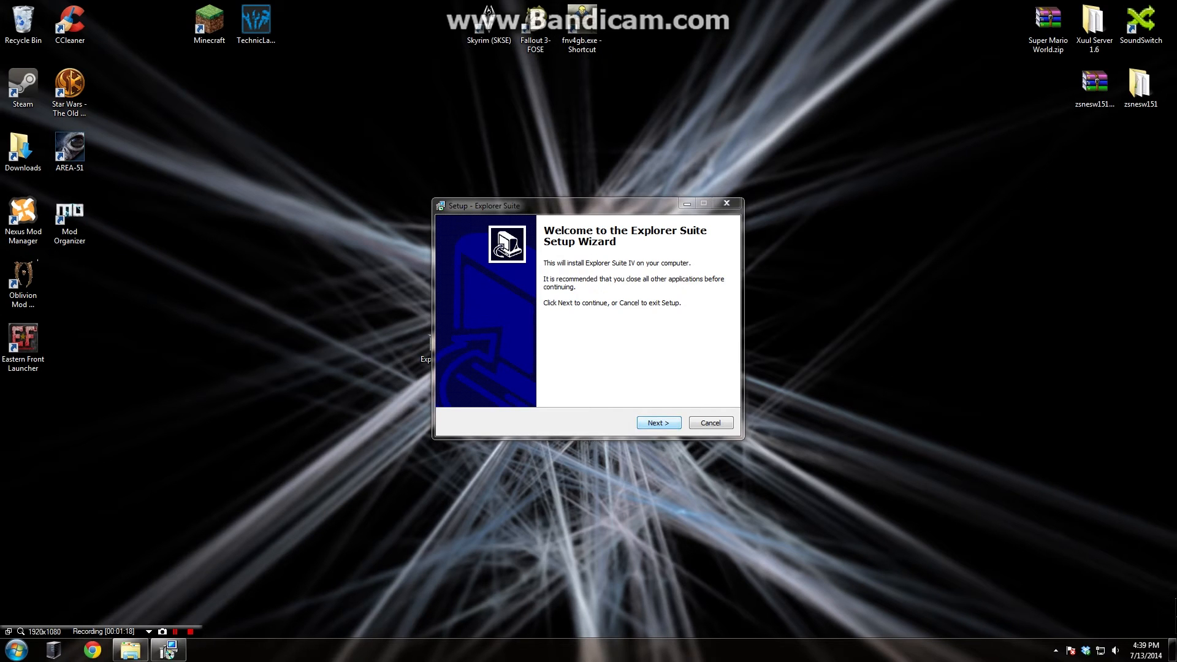
Install Explorer Suite to the default D:\Utilities\Explorer Suite folder and close the wizard.
left_click(658, 421)
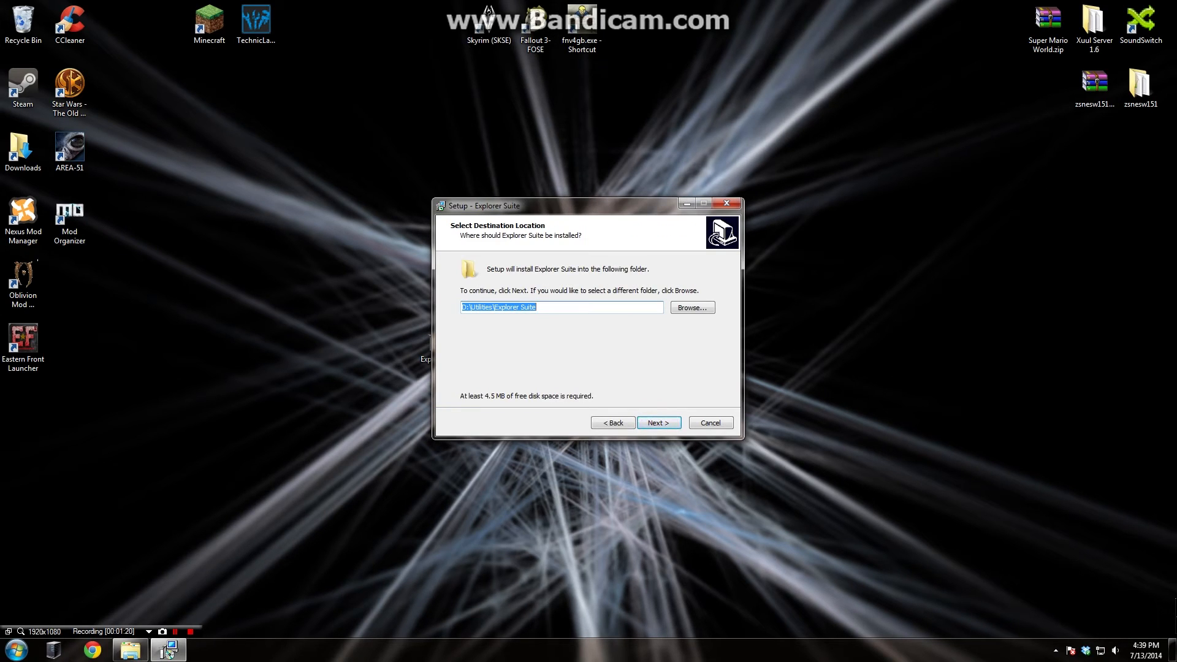
left_click(658, 422)
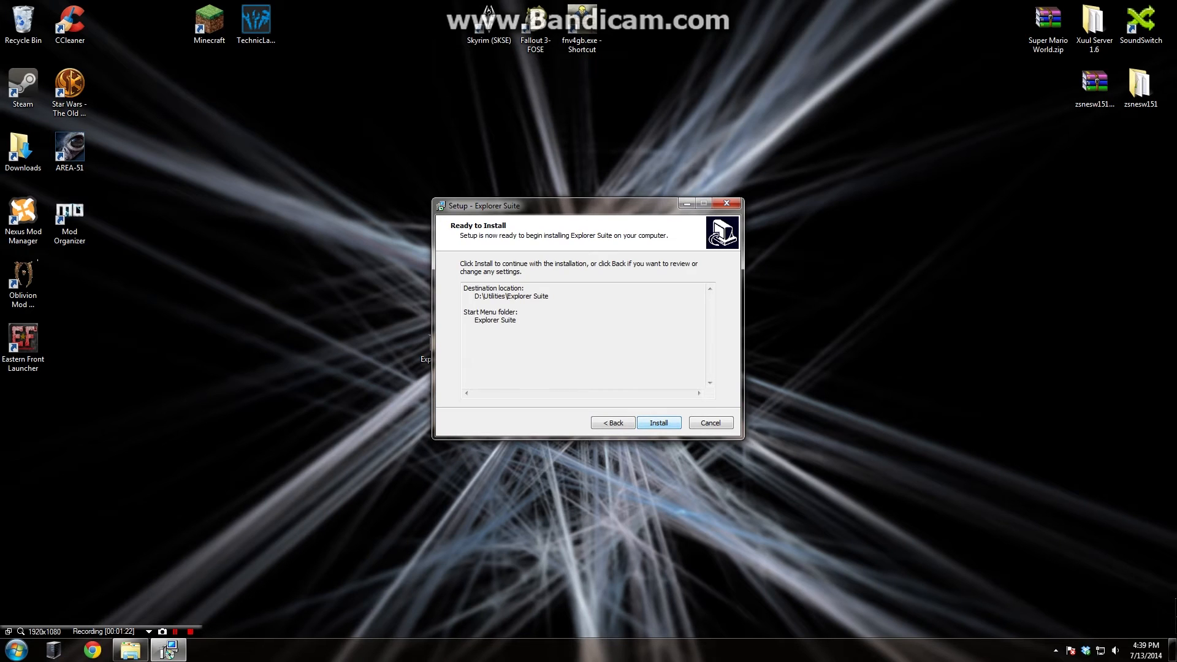
left_click(658, 422)
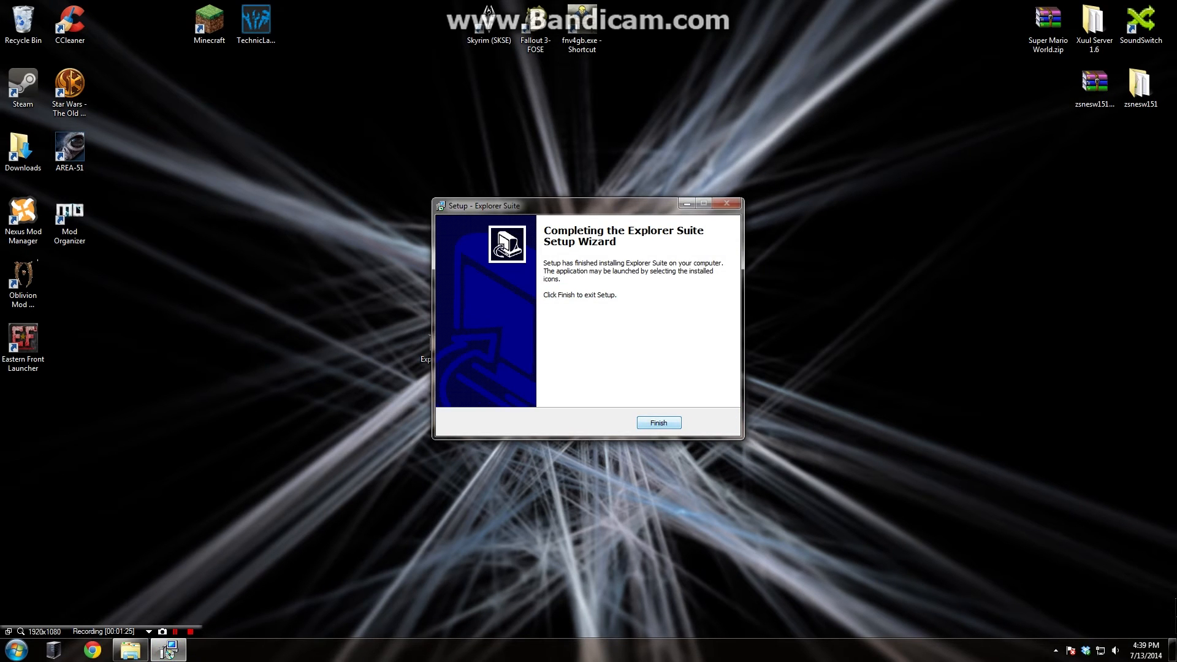
left_click(659, 422)
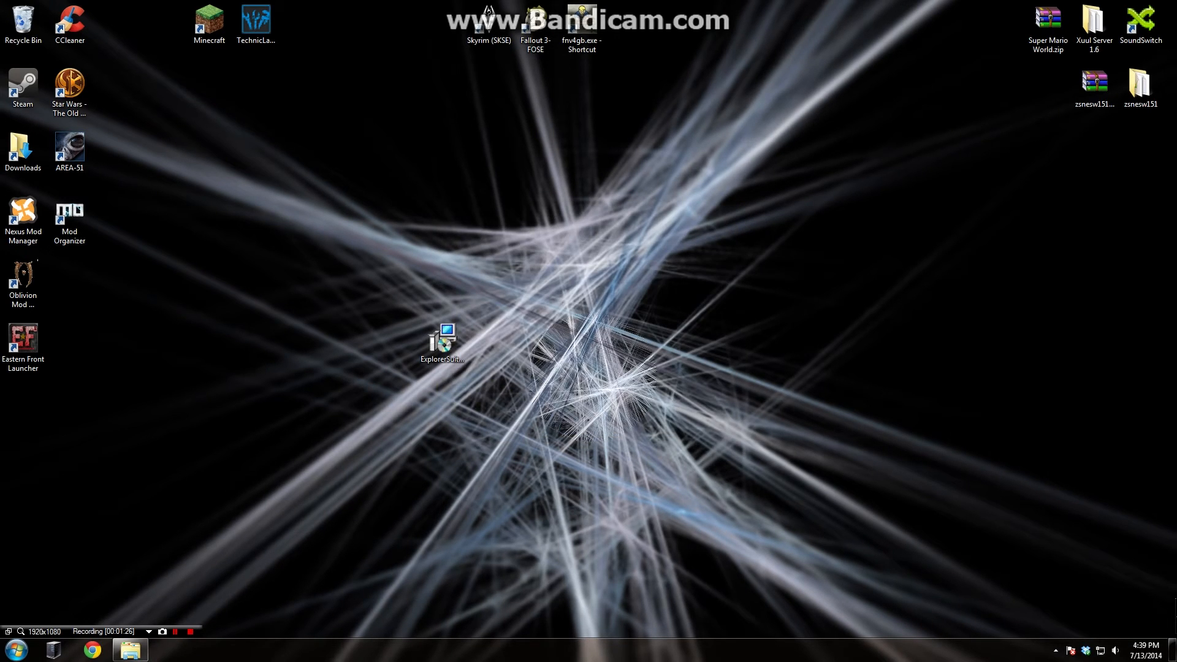
left_click(441, 338)
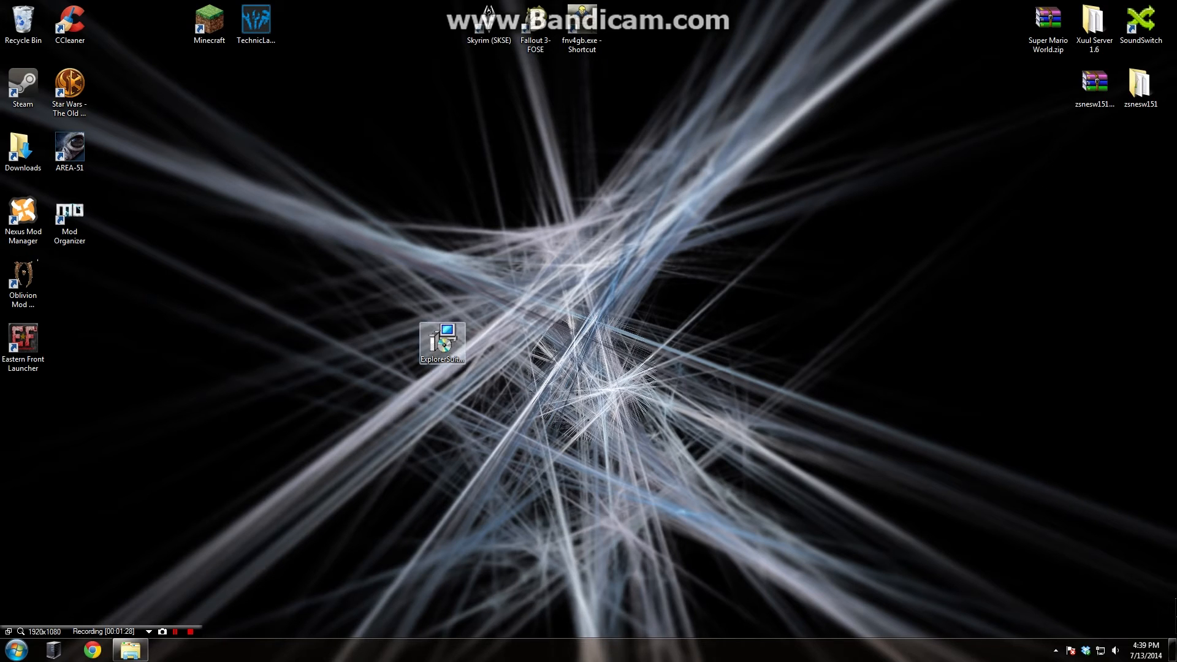
Browse to D:\Steam\steamapps\common\Oblivion and select Oblivion.exe.
right_click(441, 344)
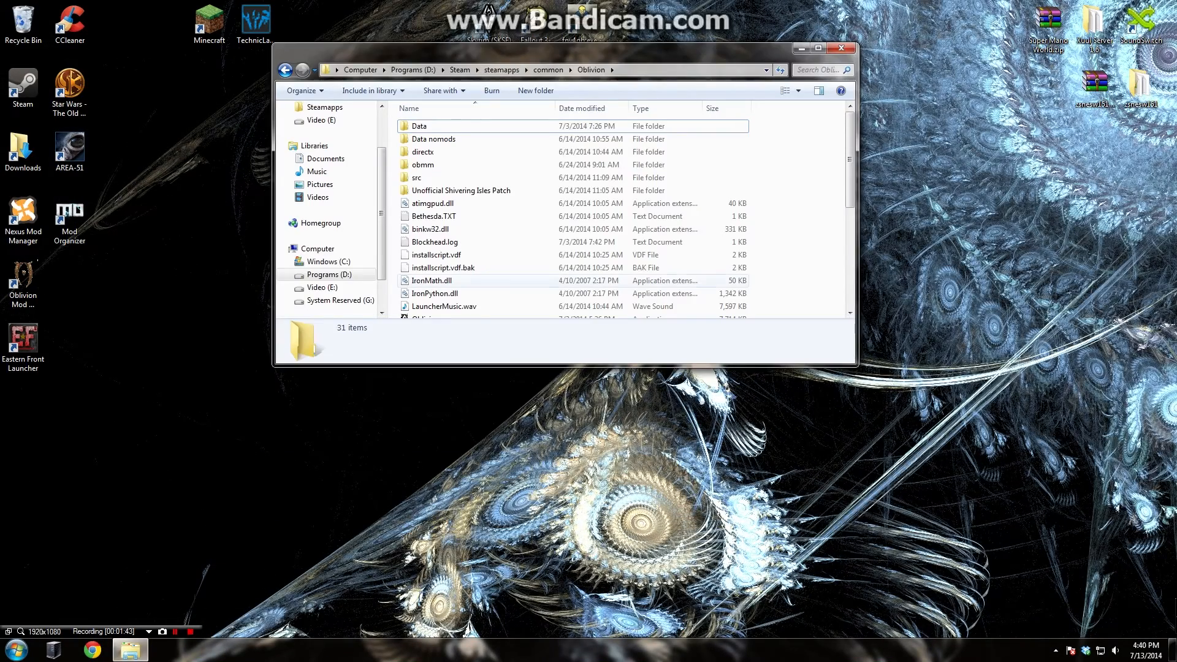
mouse_move(432, 280)
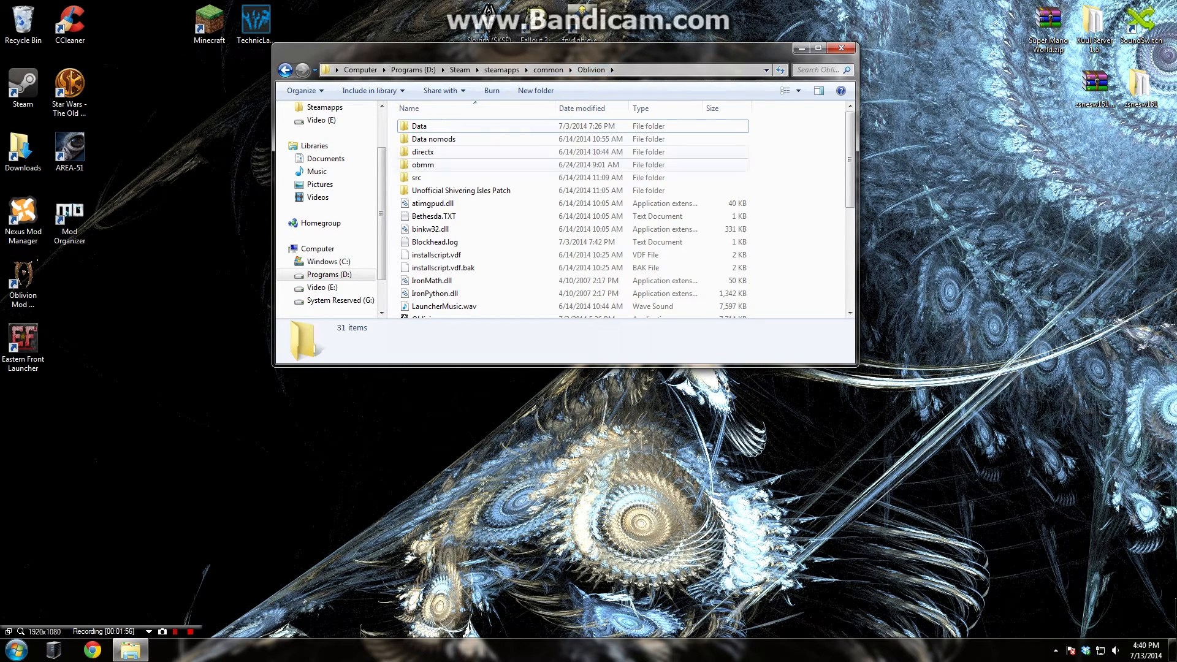
scroll("down", 3)
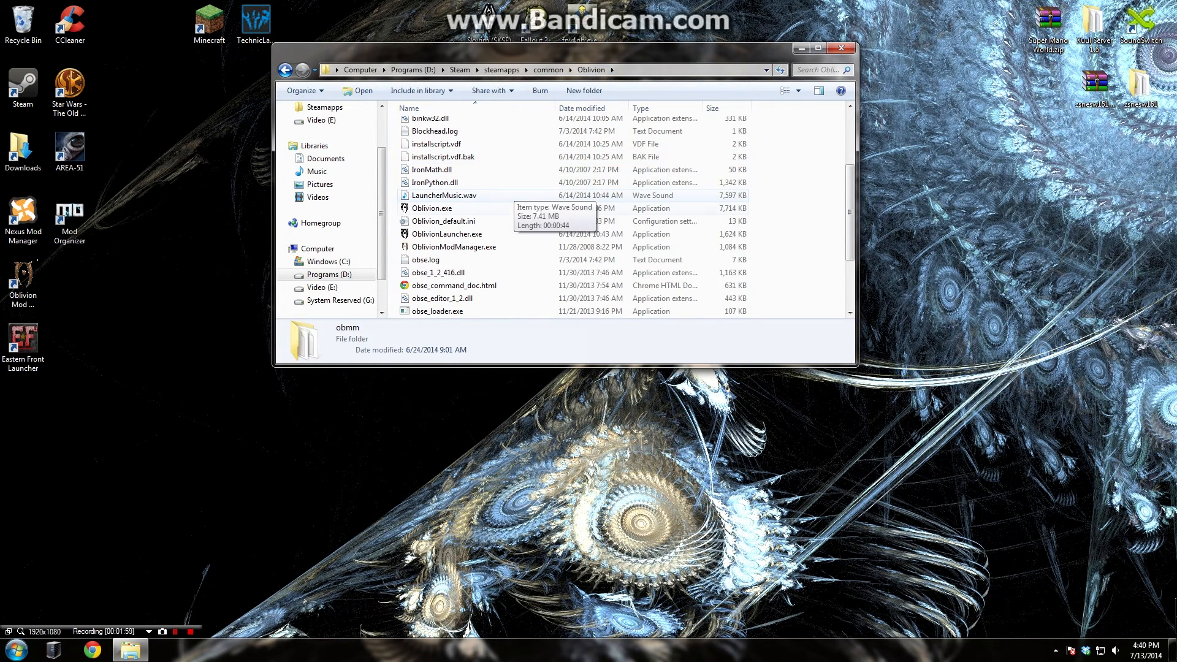
mouse_move(432, 208)
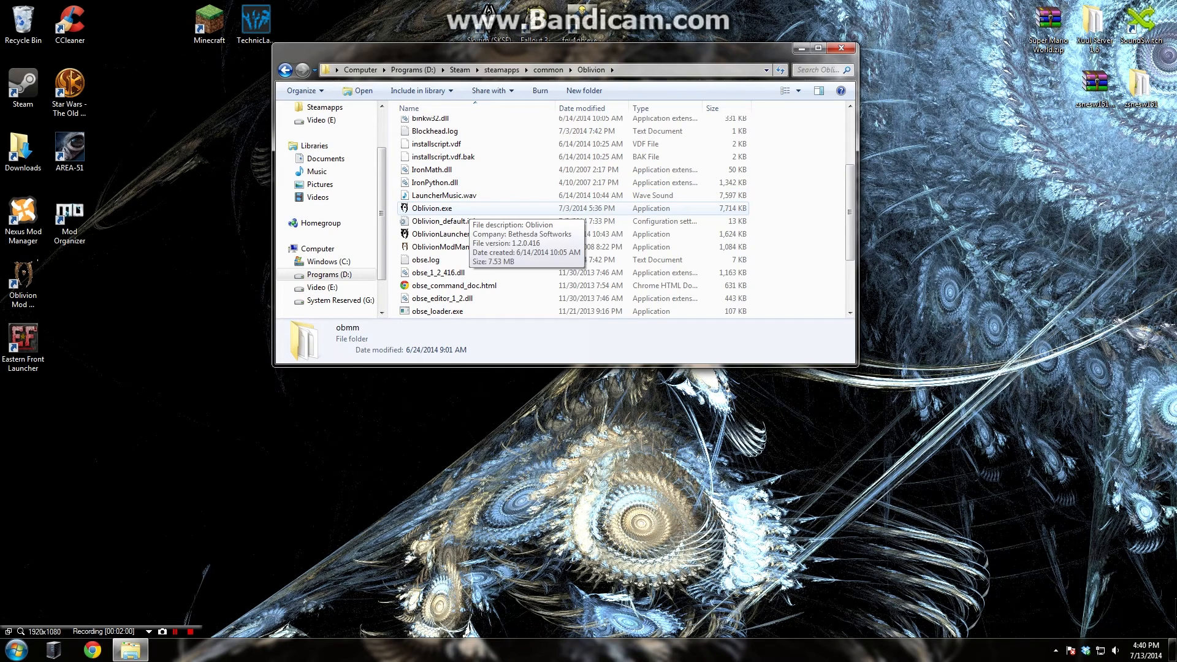
left_click(432, 208)
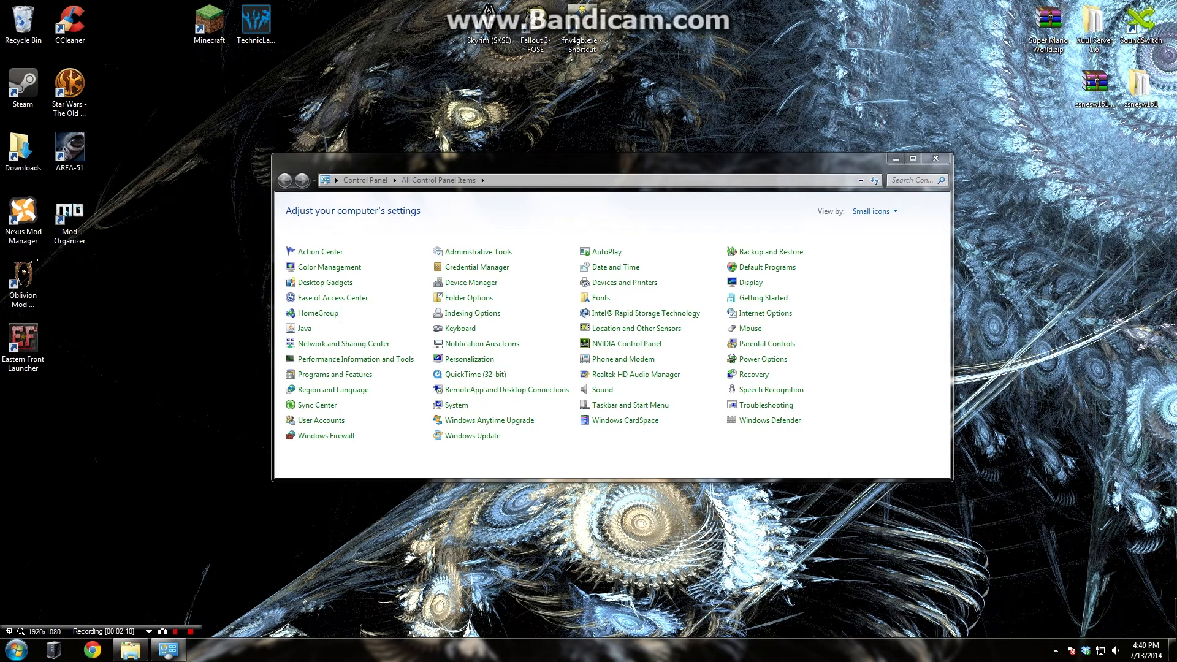
mouse_move(872, 211)
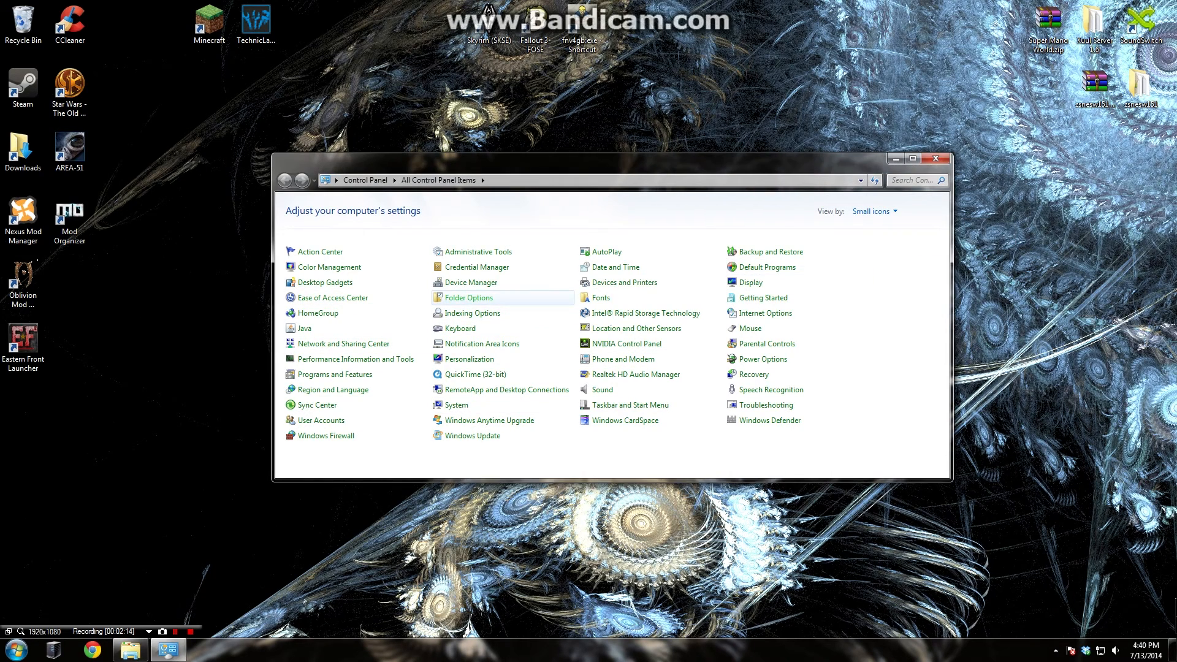
Toggle 'Hide extensions for known file types' in Folder Options' View settings and apply.
left_click(468, 297)
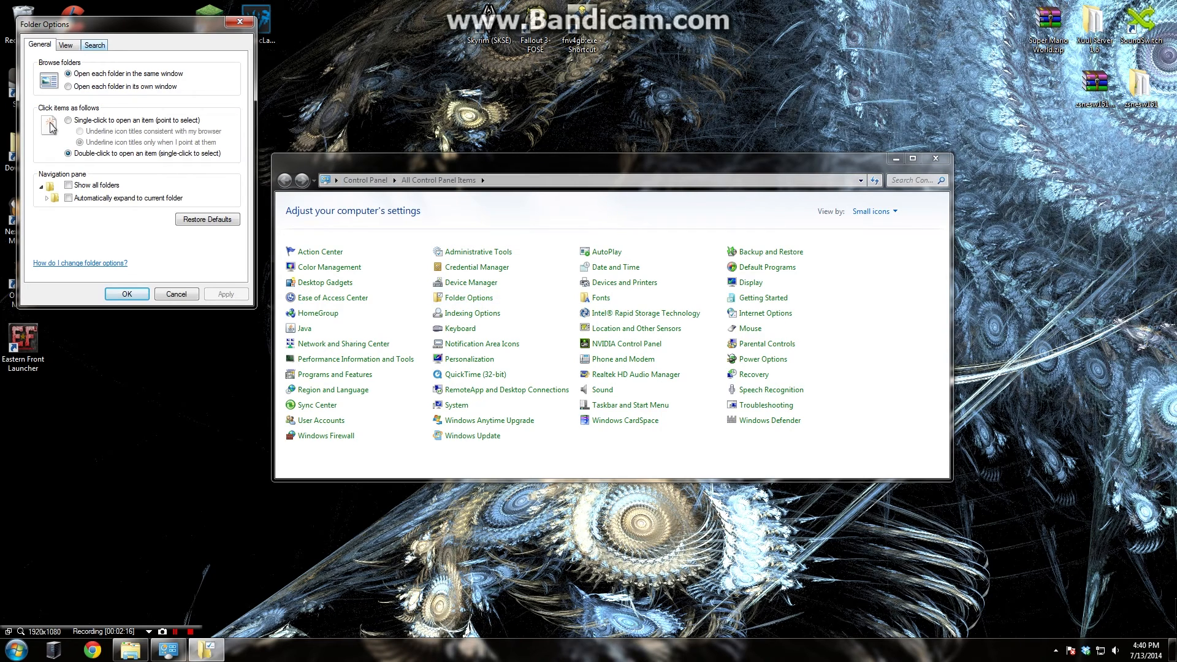
left_click(66, 44)
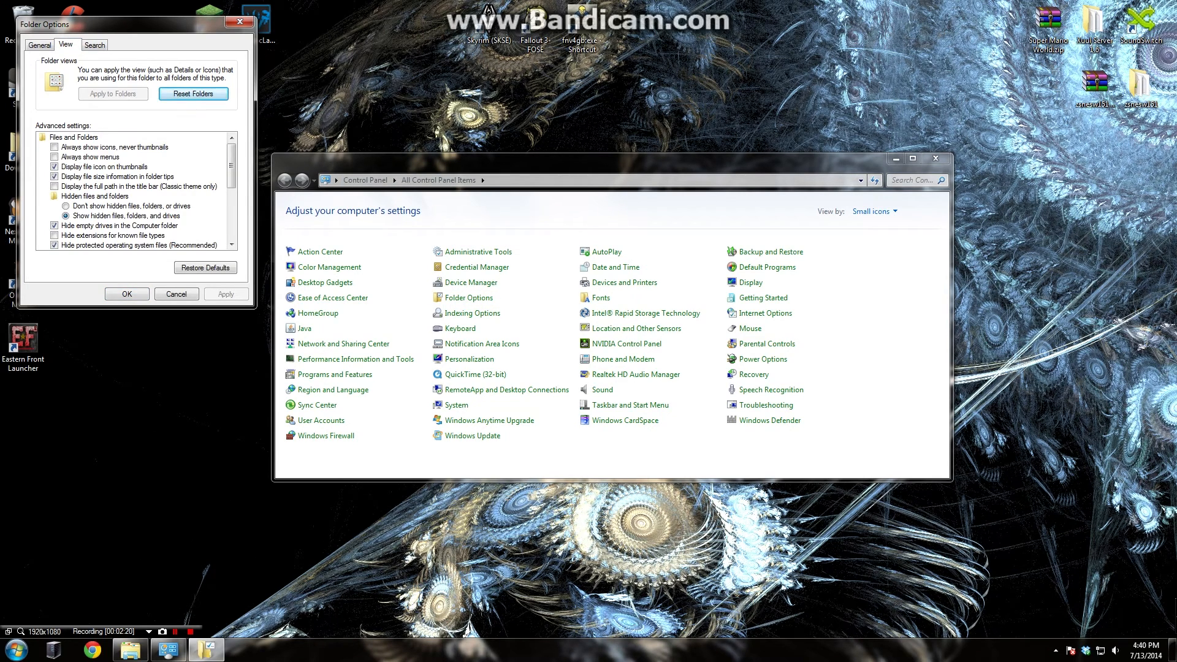
left_click(112, 234)
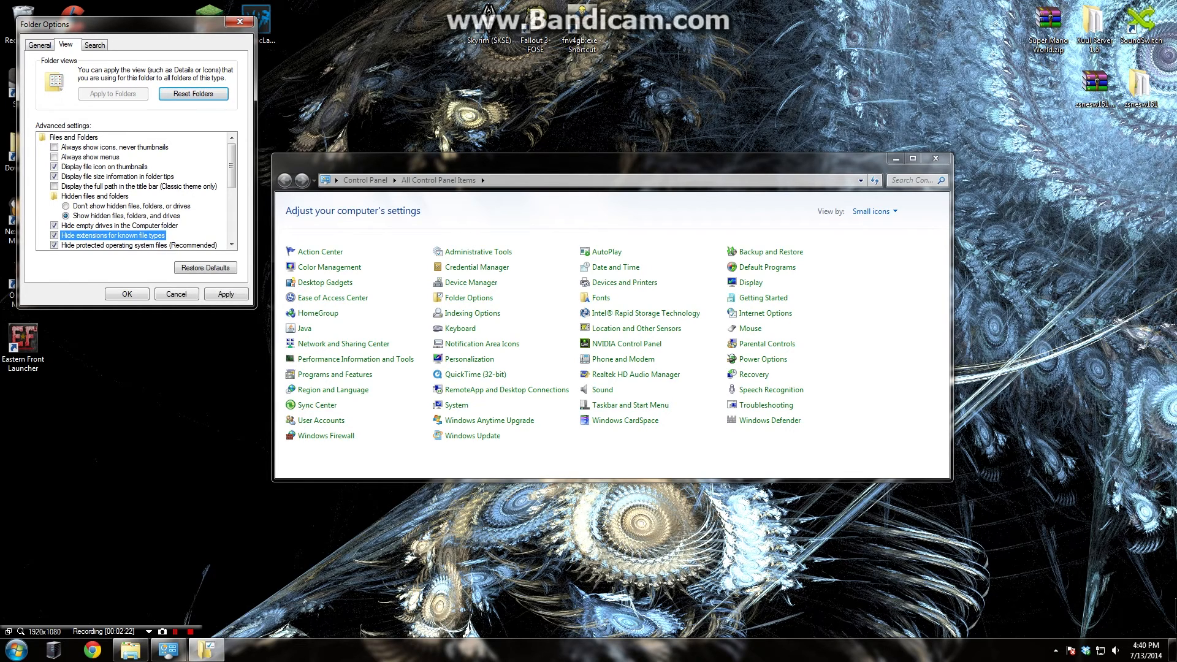
left_click(54, 235)
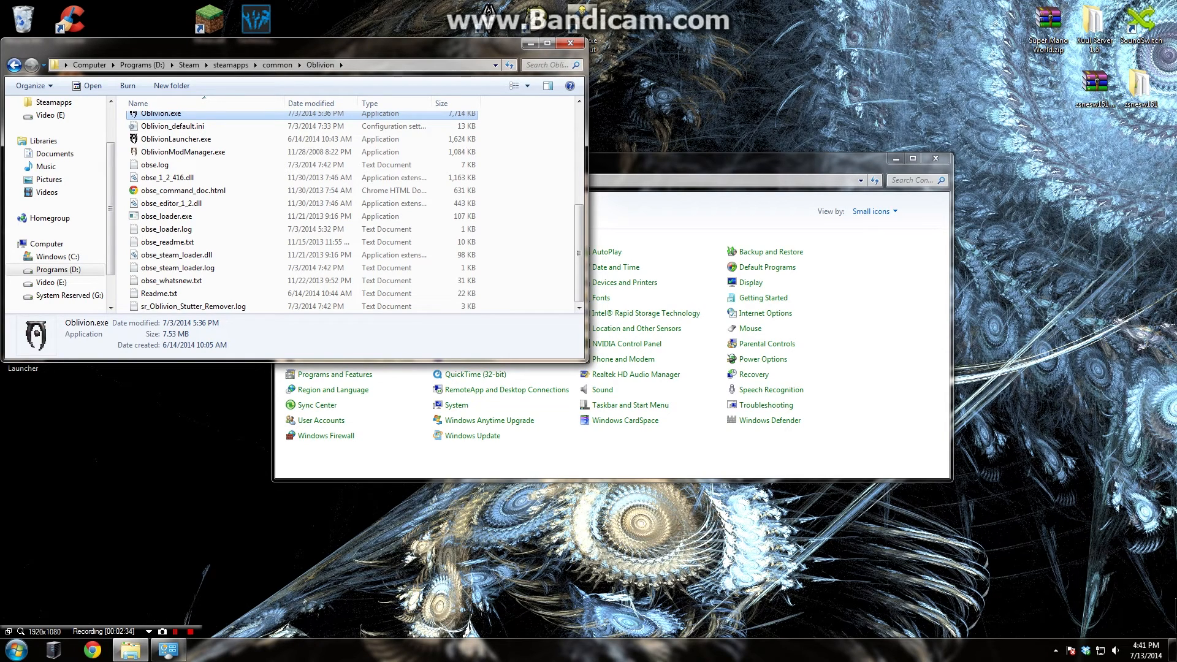
Create the backup 'Oblivion - Copy.exe', then open the original Oblivion.exe in CFF Explorer.
scroll("up", 3)
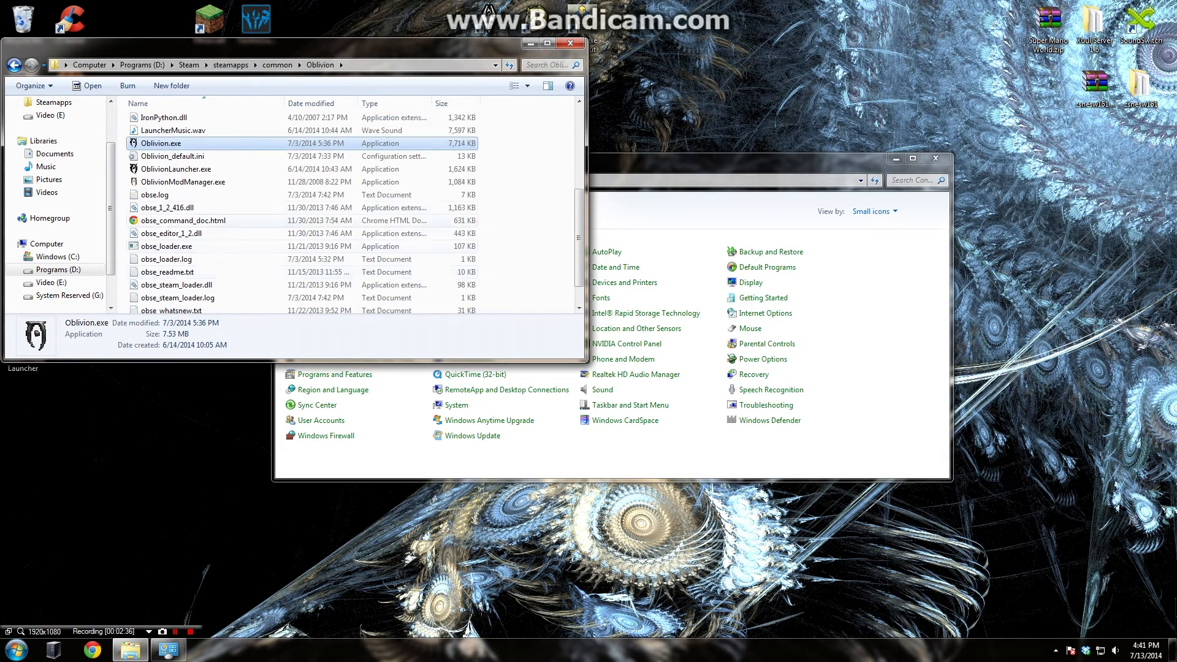
scroll("up", 3)
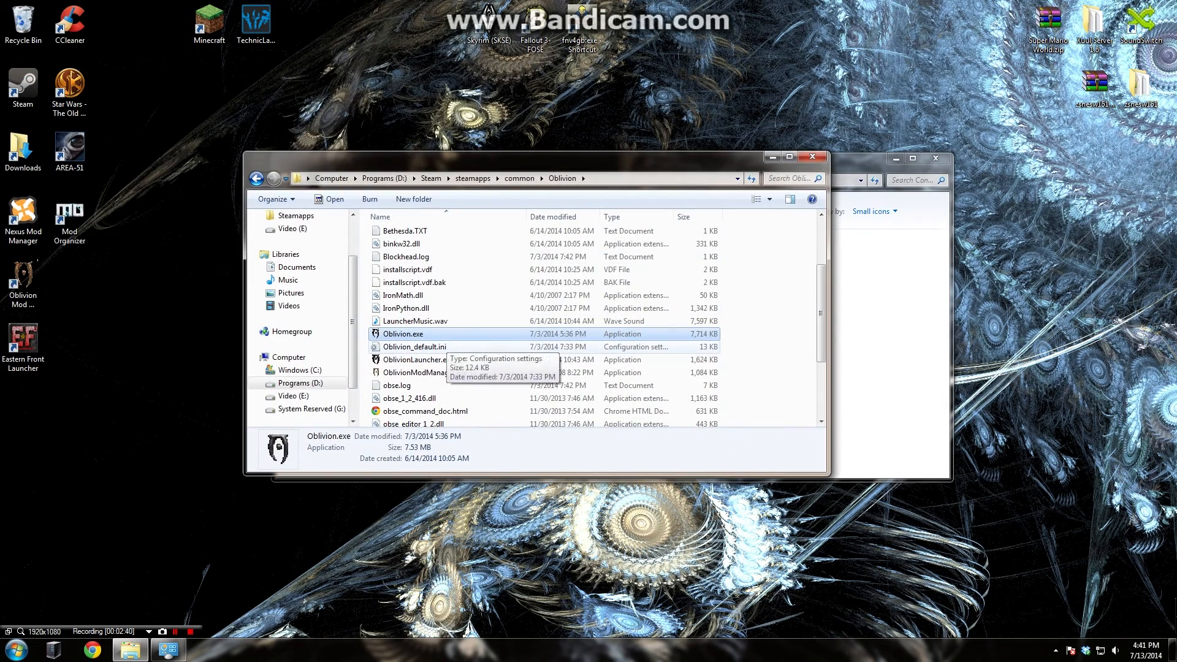
right_click(404, 334)
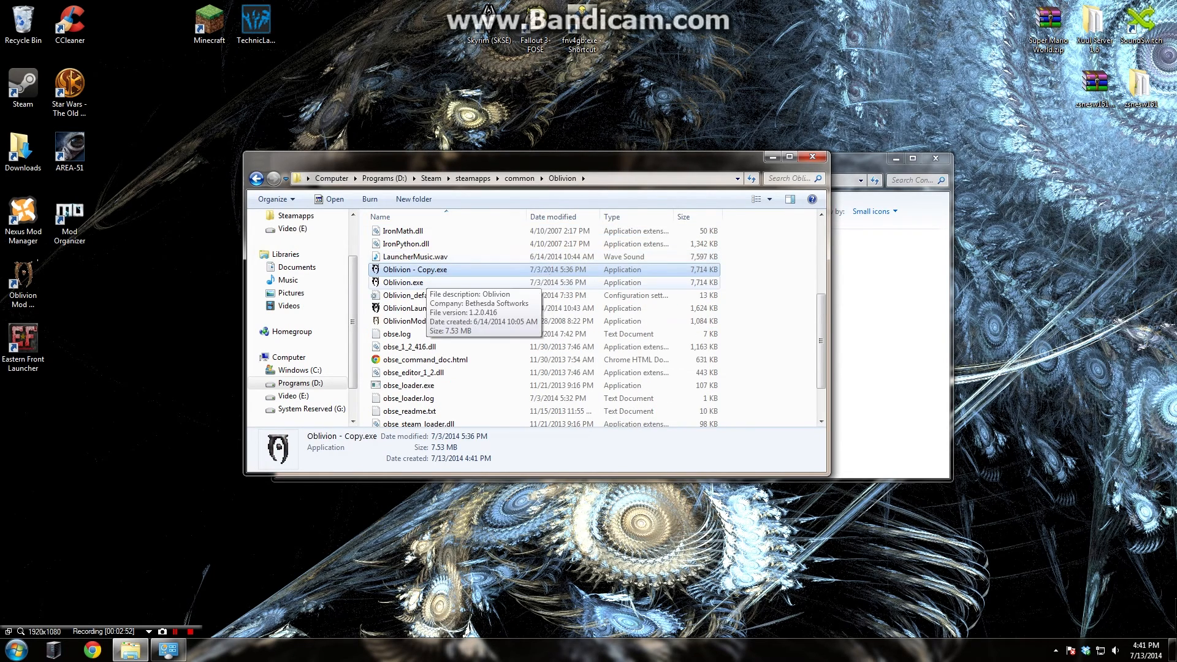
right_click(403, 282)
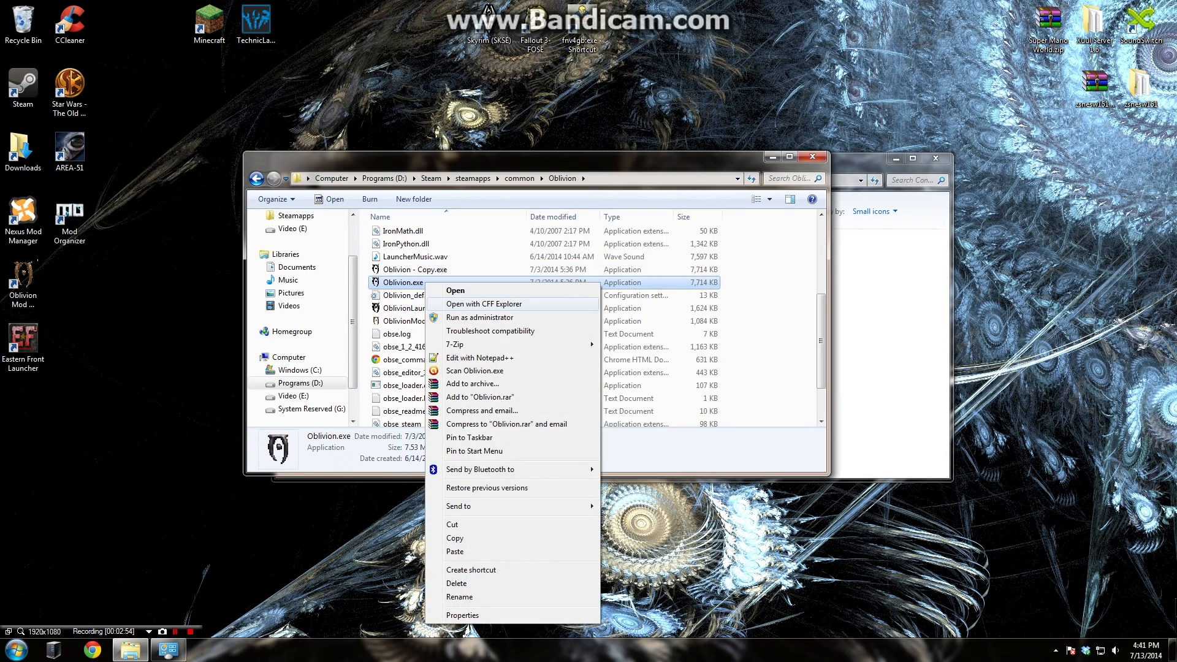
left_click(484, 304)
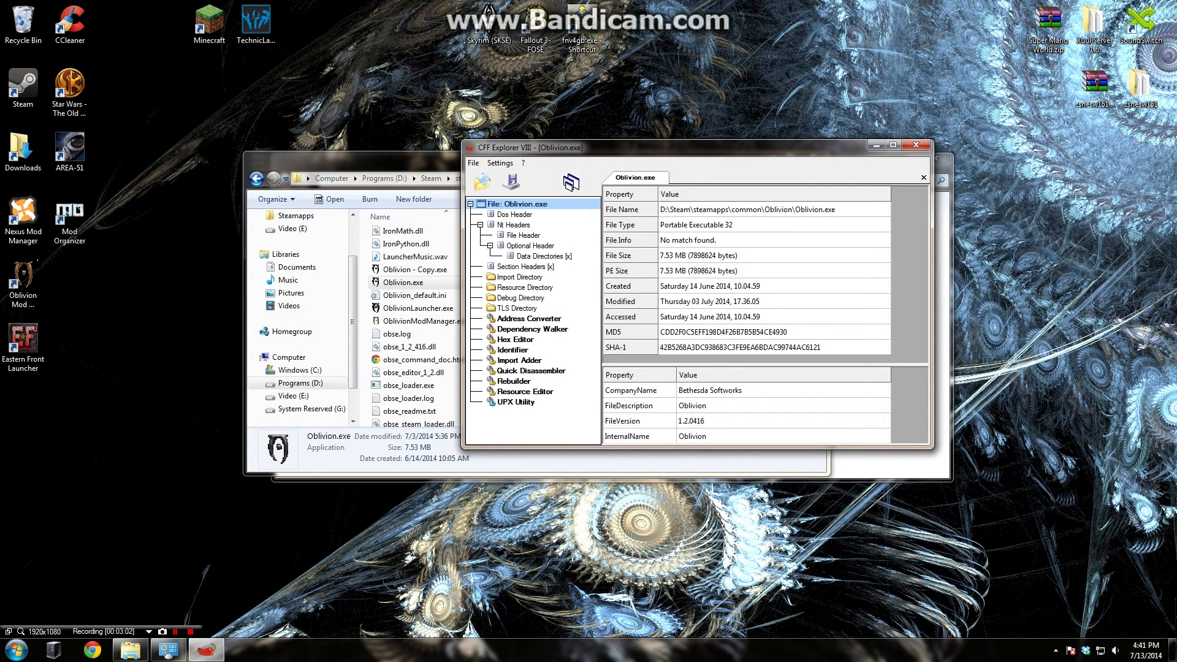
Tick 'App can handle >2gb address space' under File Header Characteristics and overwrite Oblivion.exe.
left_click(521, 234)
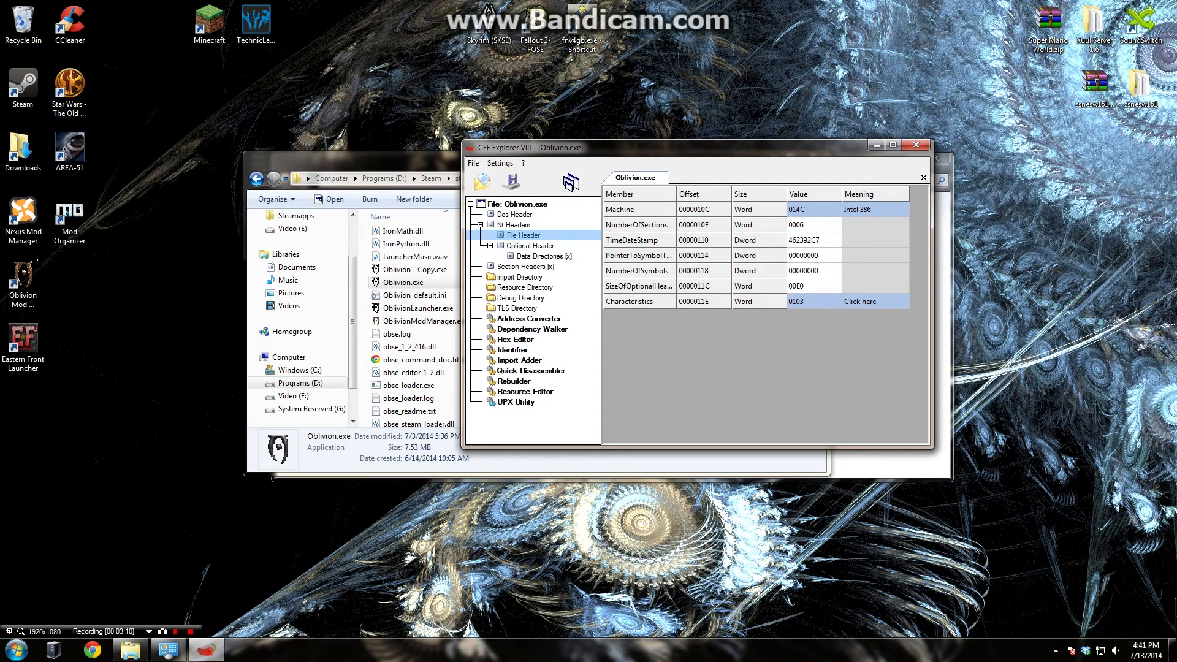
left_click(859, 301)
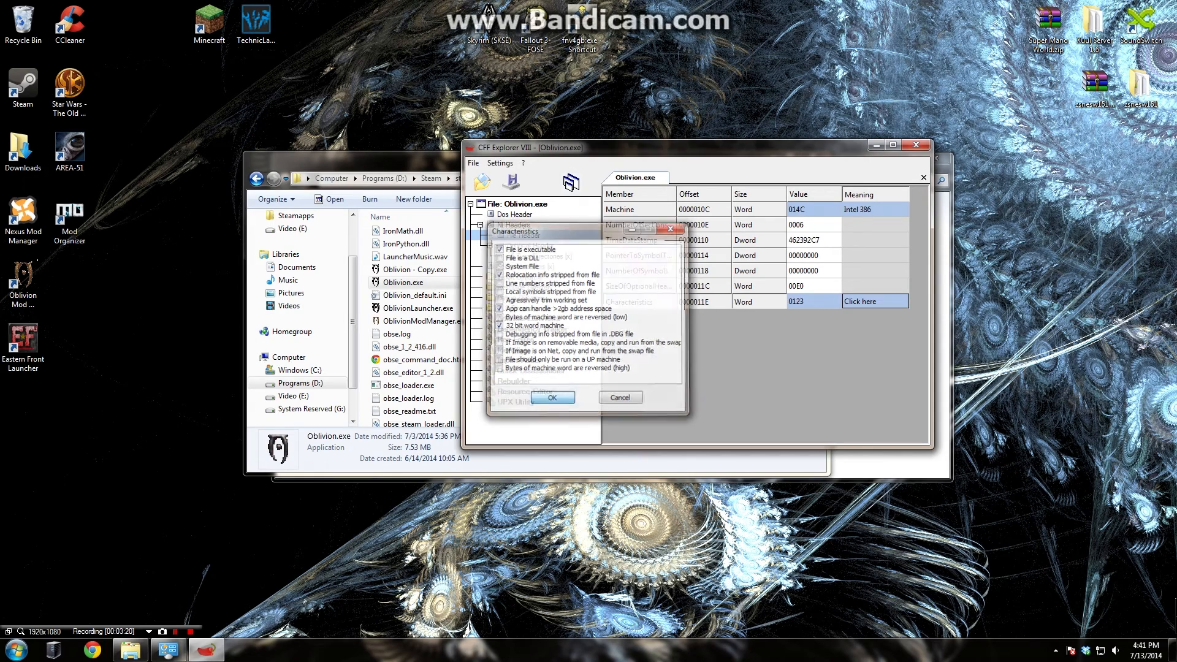
left_click(552, 397)
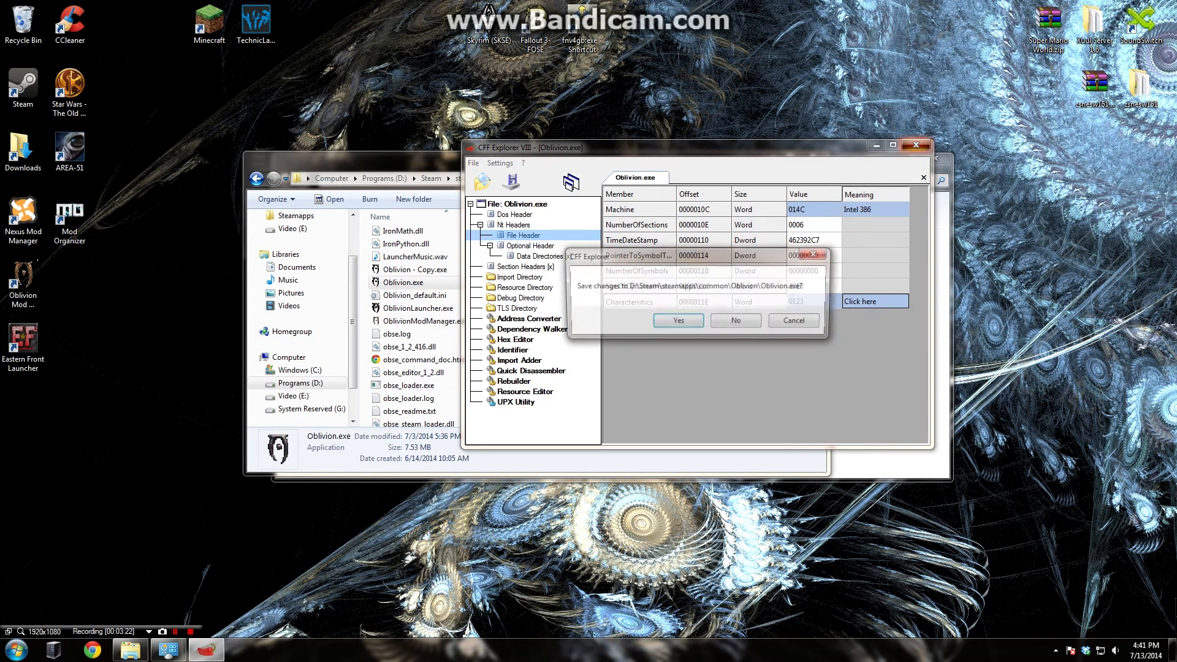
left_click(676, 320)
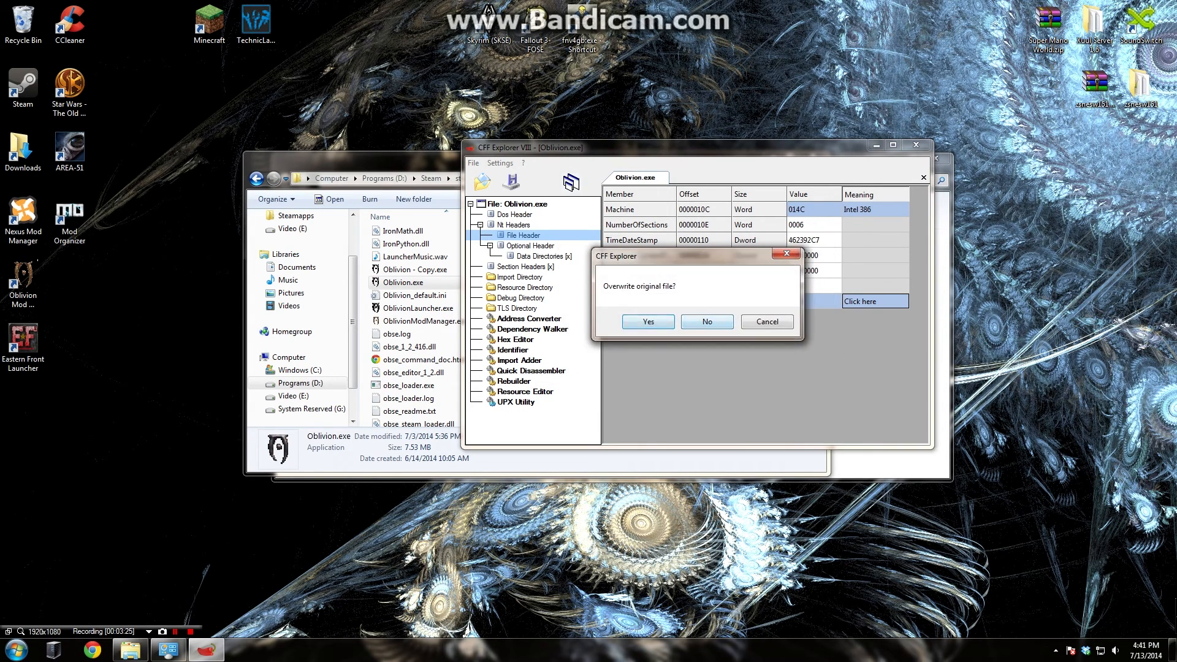
left_click(647, 322)
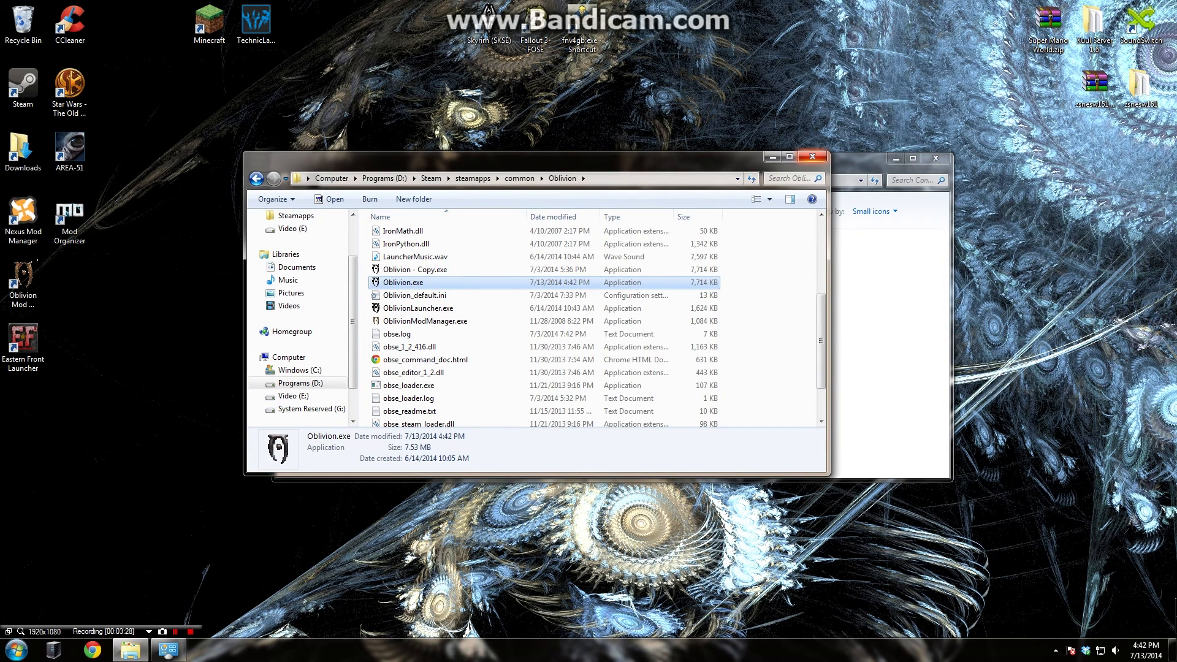
mouse_move(812, 157)
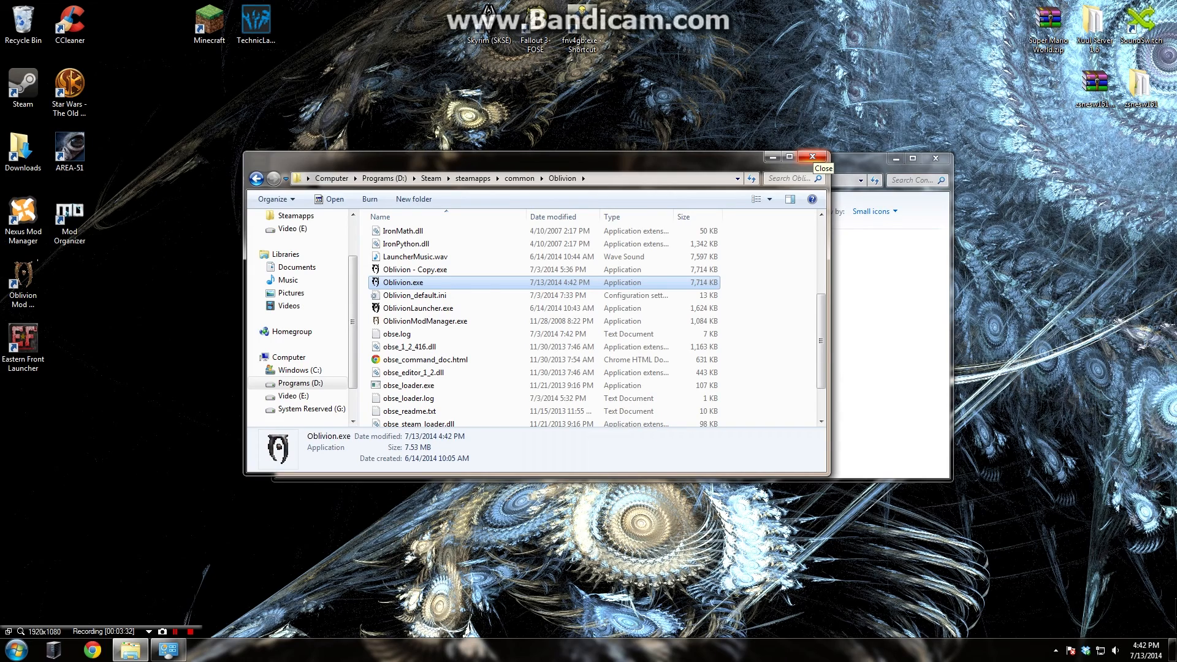
Close the Oblivion folder window to return to the desktop.
left_click(810, 156)
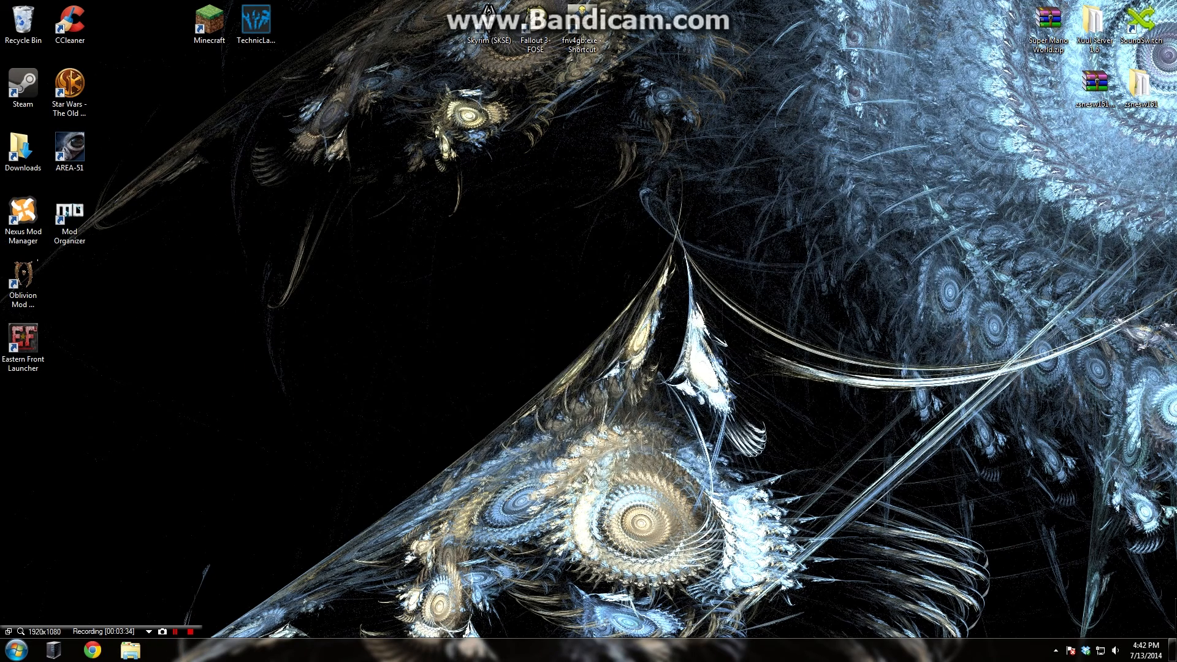